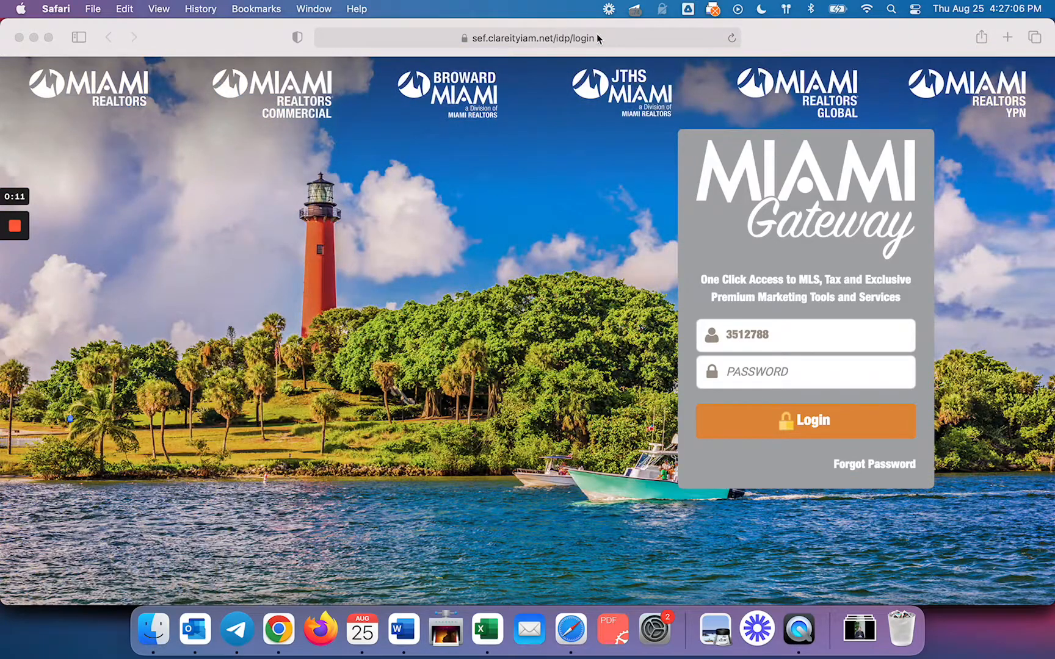
Log in to Miami Gateway with the password and dismiss the new-dashboard welcome tour.
click(528, 38)
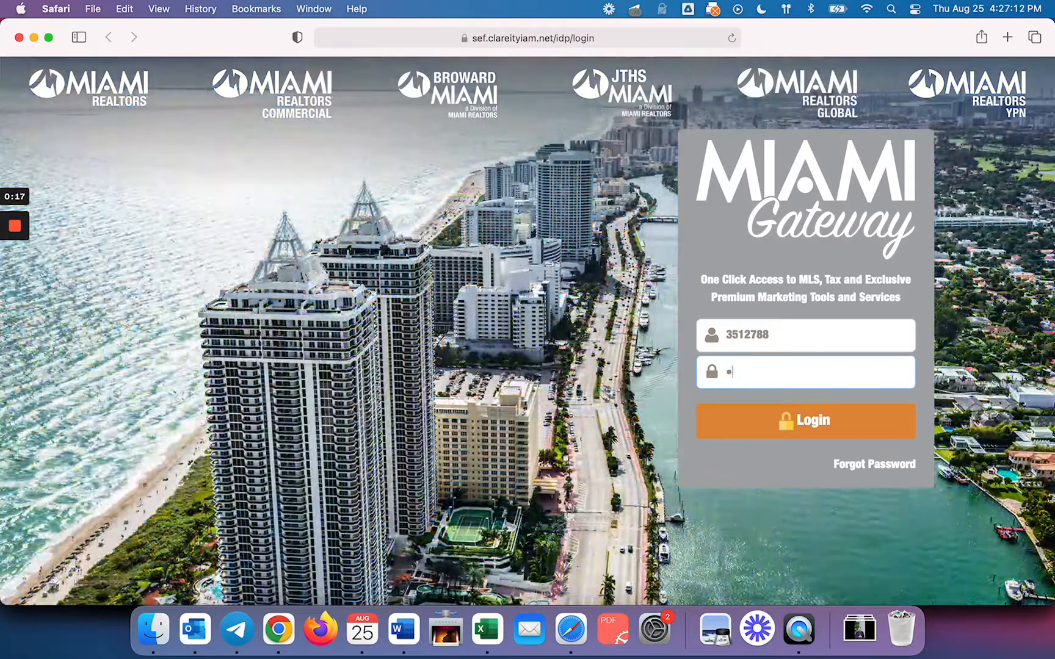
text(password)
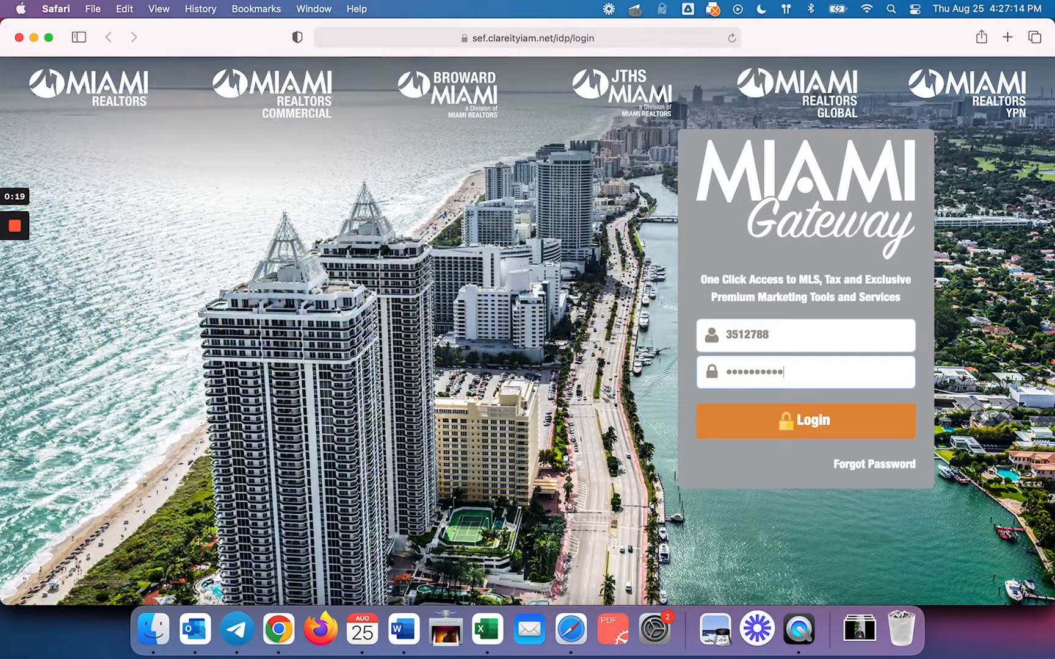
click(804, 420)
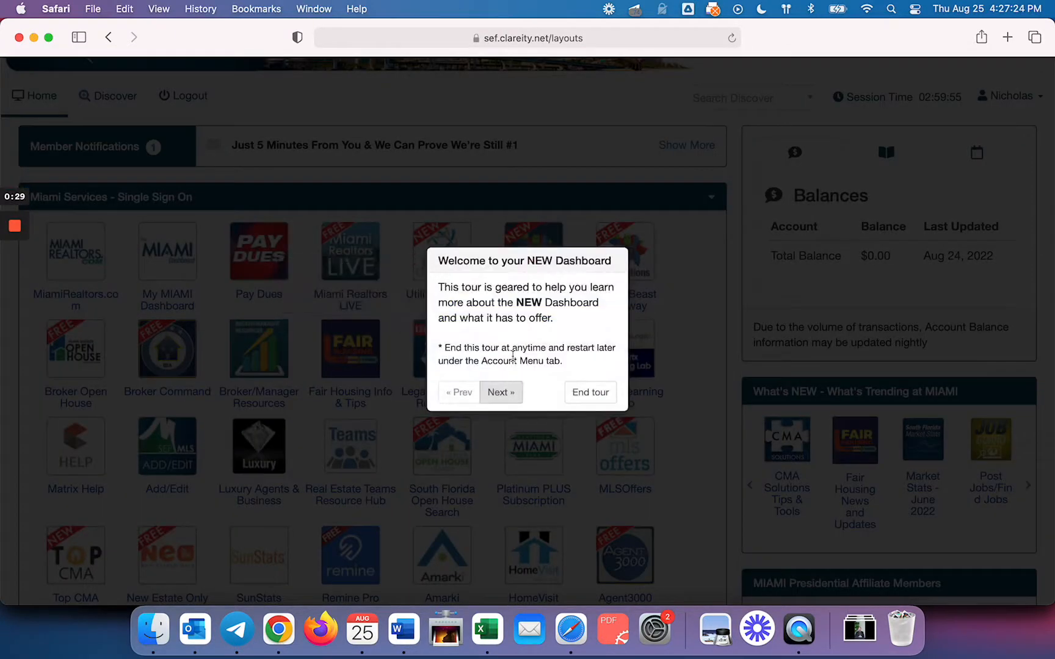
click(590, 392)
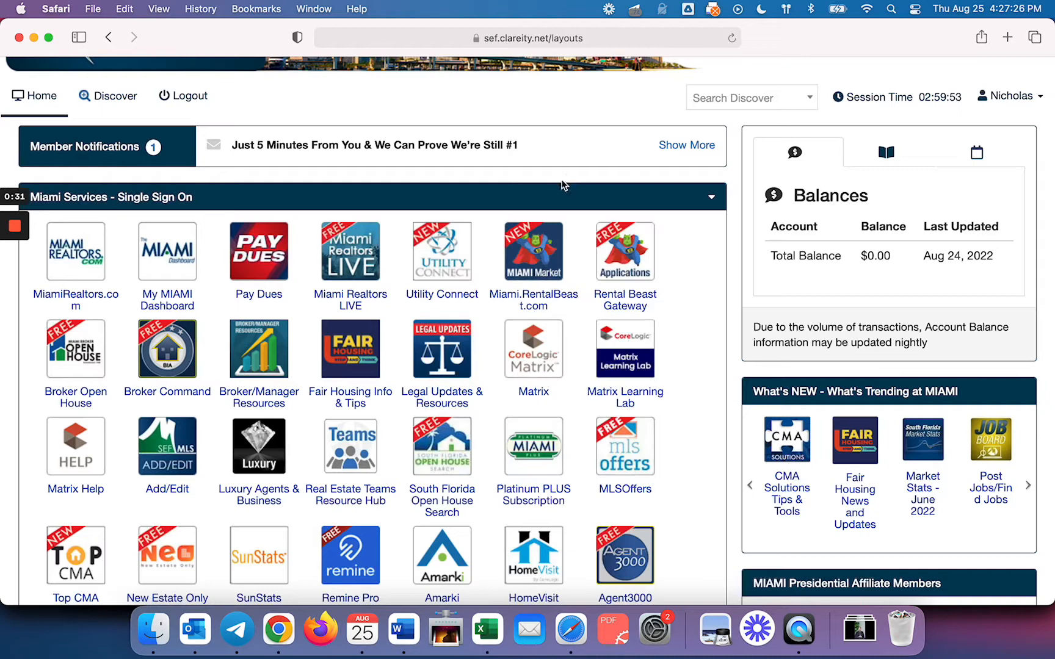
mouse_move(533, 340)
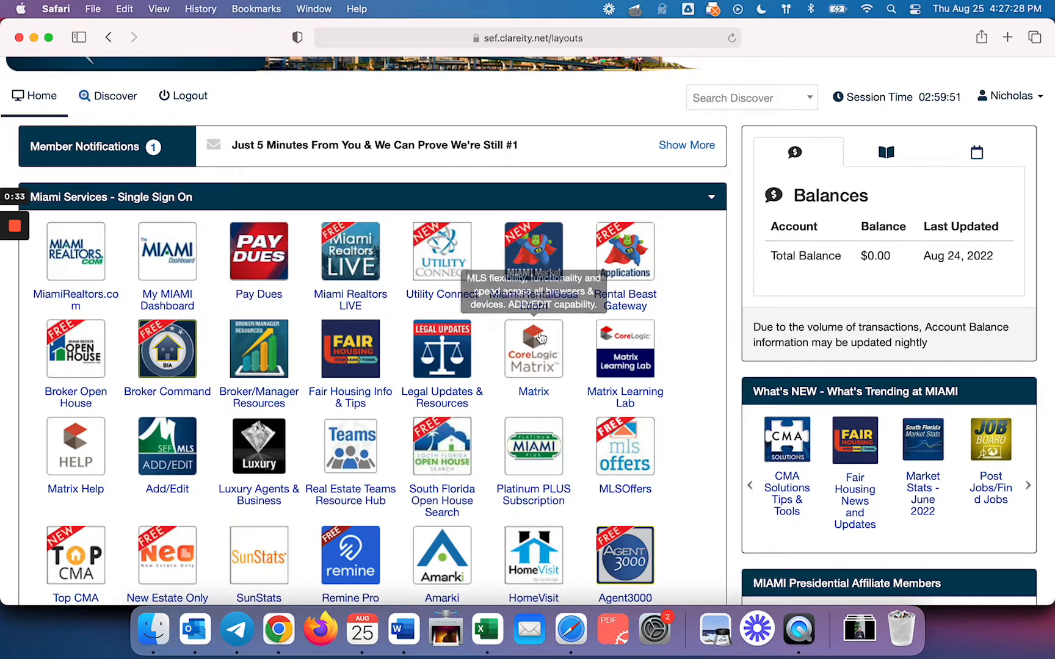
mouse_move(545, 343)
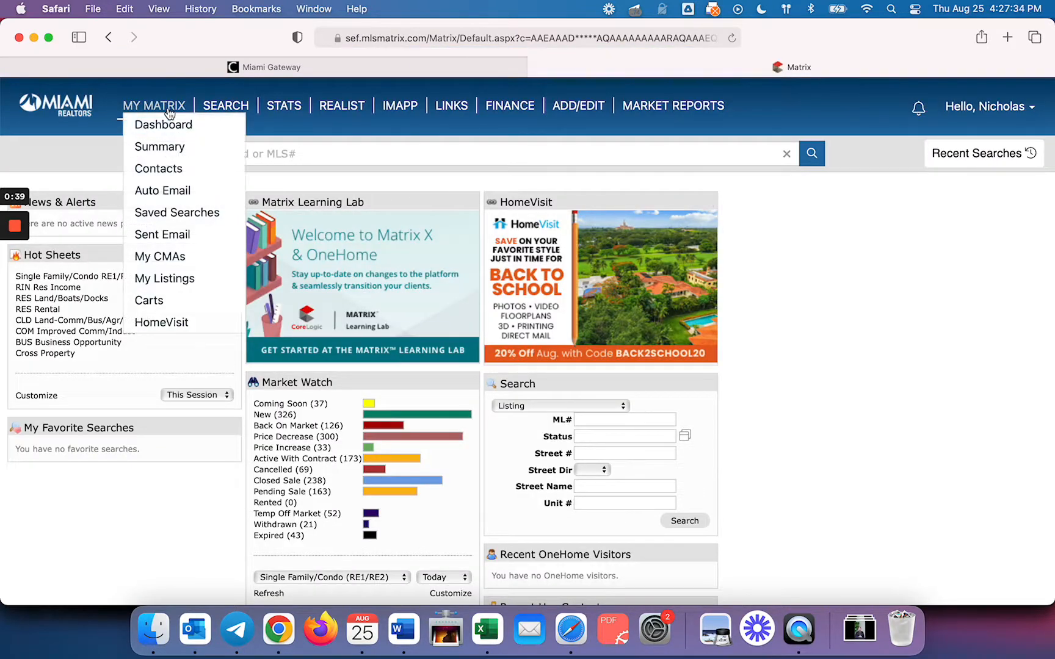
mouse_move(167, 179)
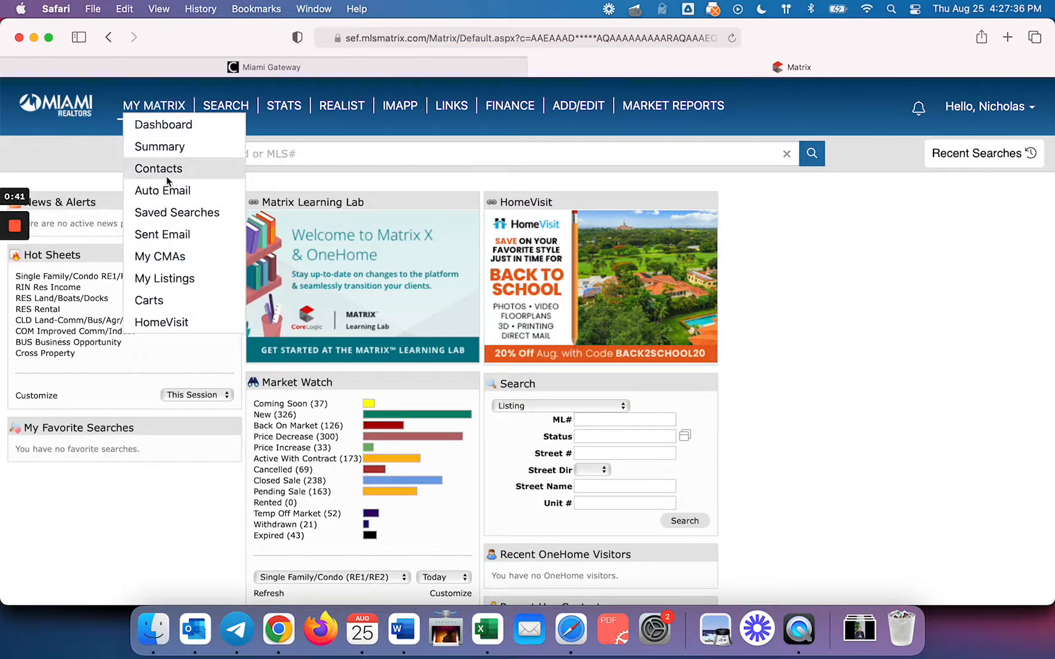
mouse_move(164, 278)
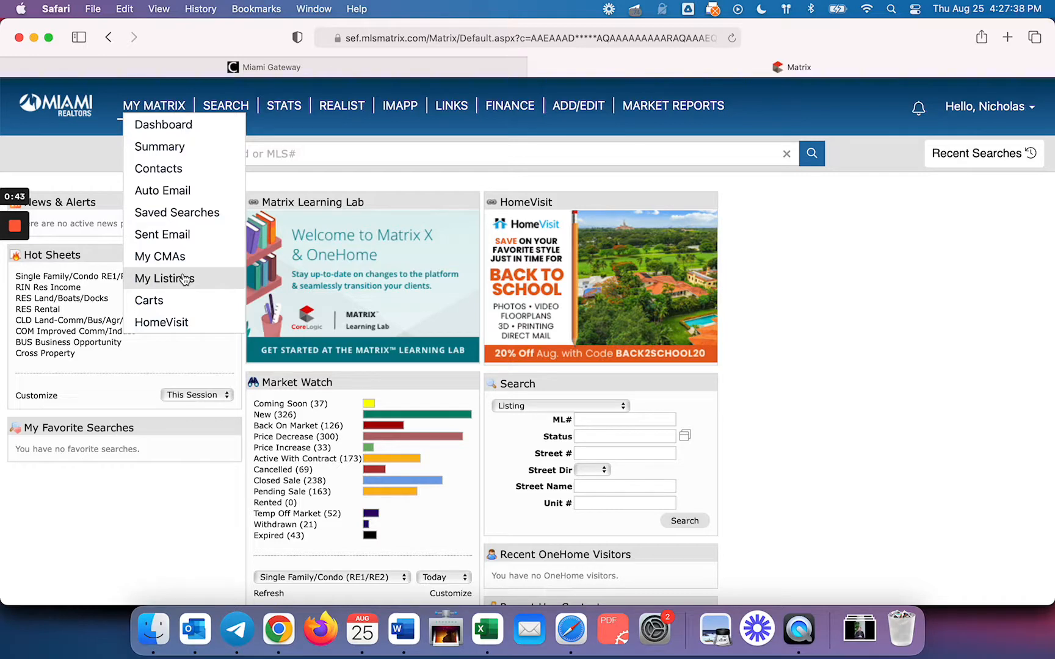
click(164, 279)
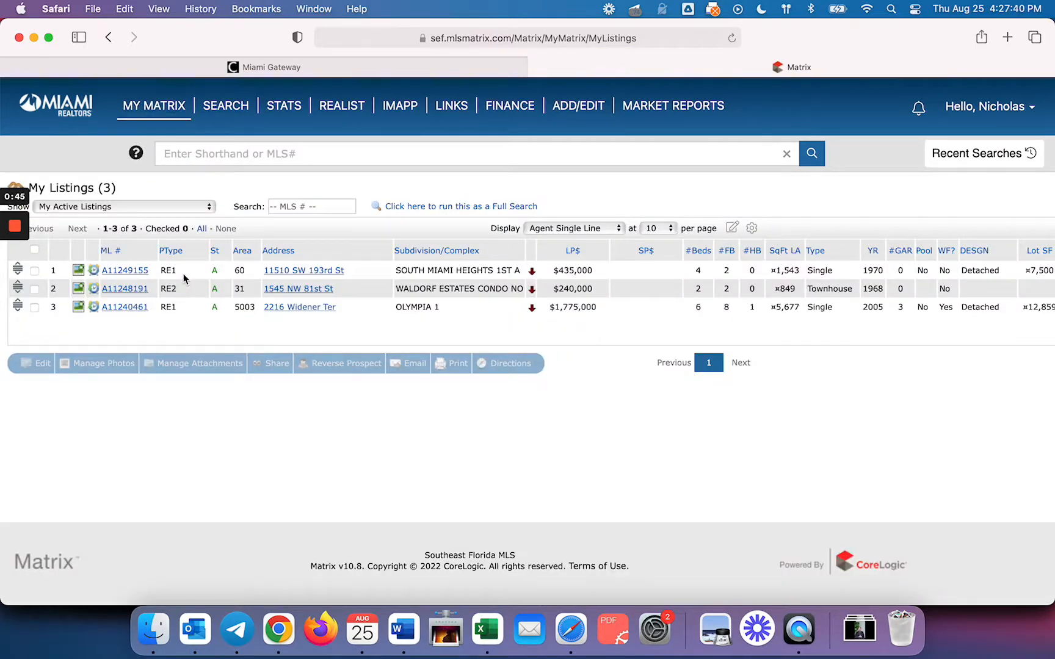
mouse_move(274, 290)
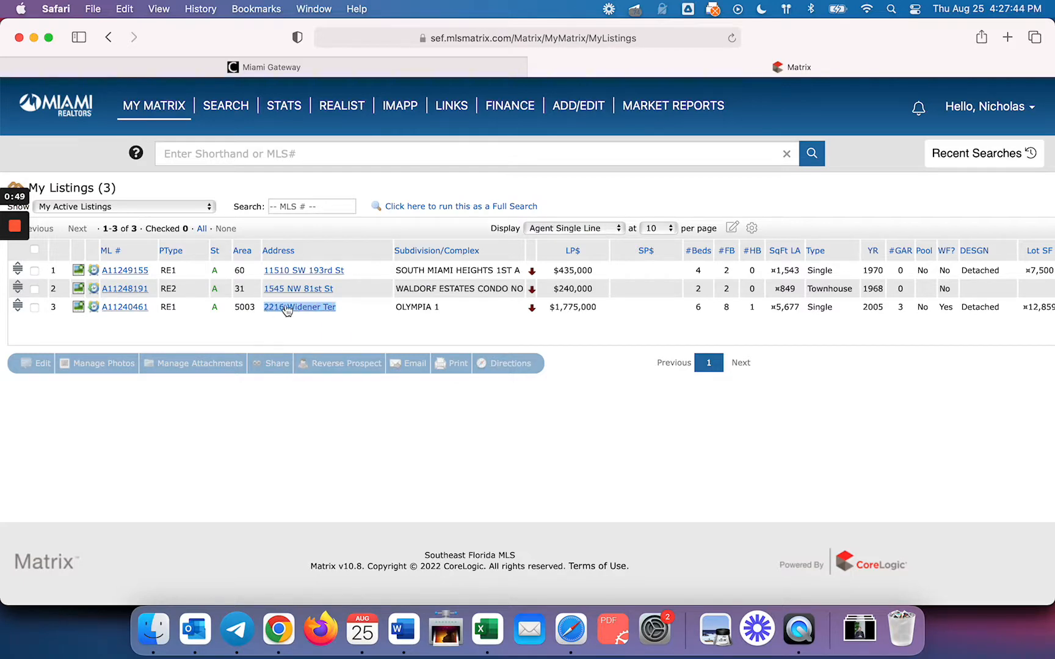
mouse_move(348, 330)
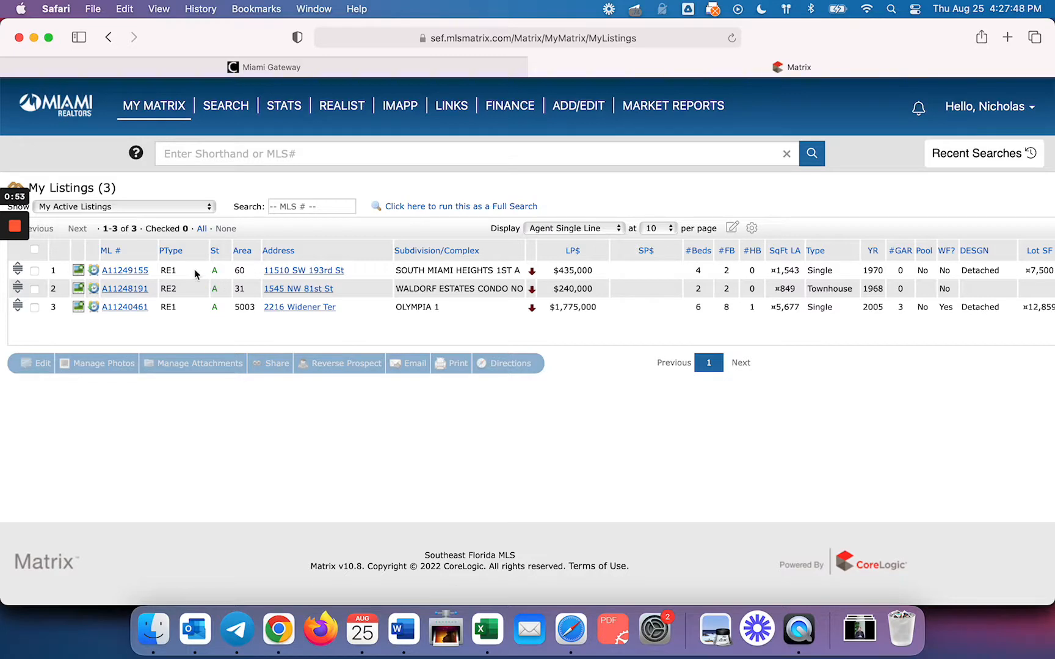
click(34, 307)
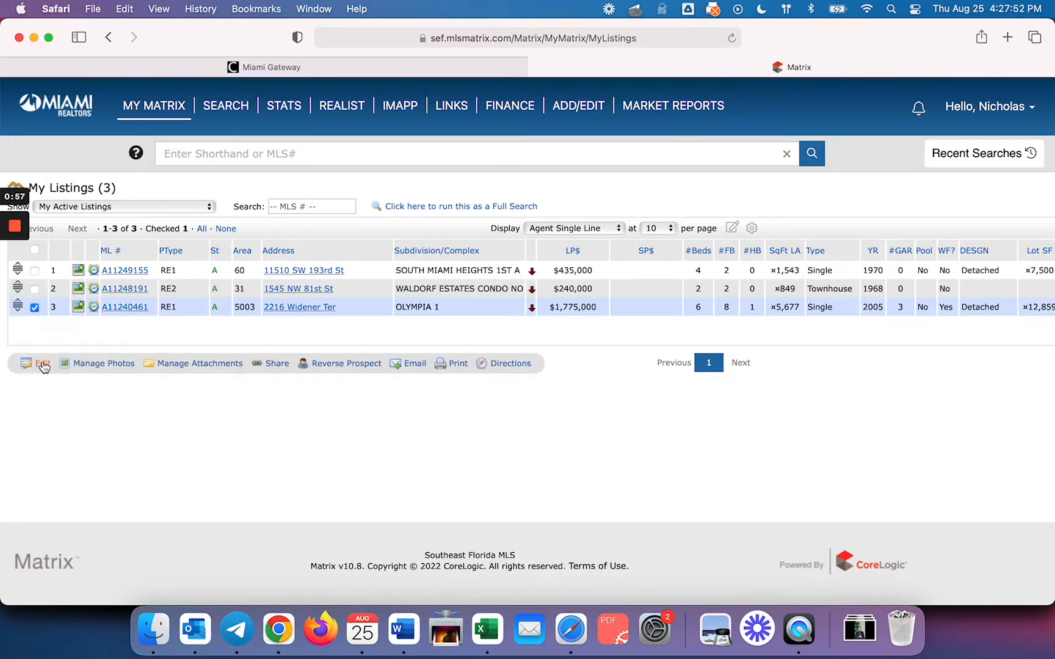
click(34, 307)
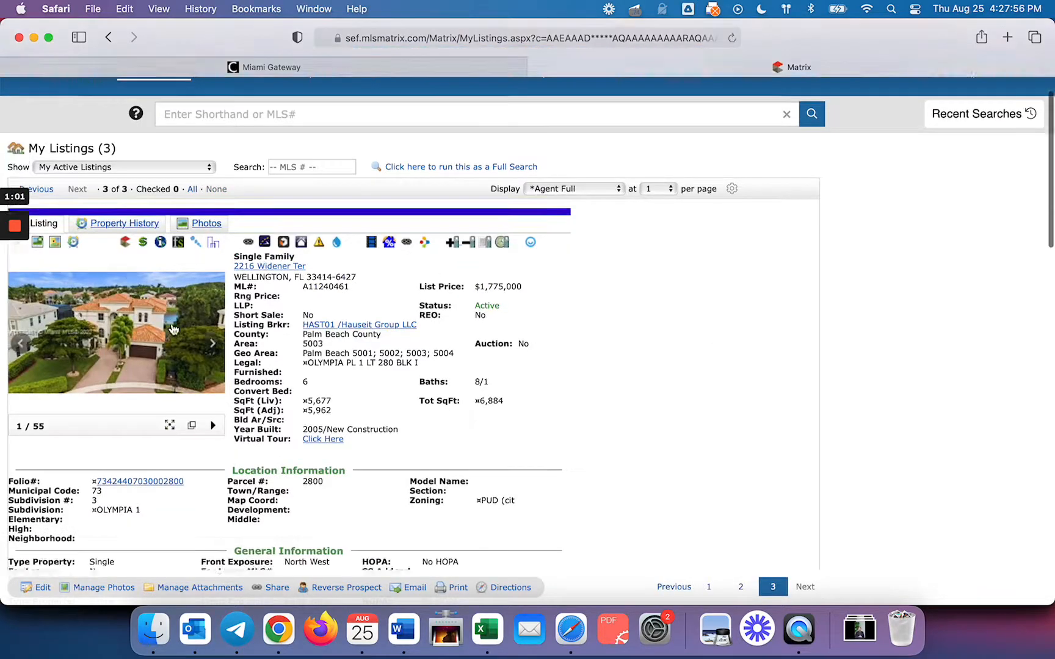
scroll(down, 3)
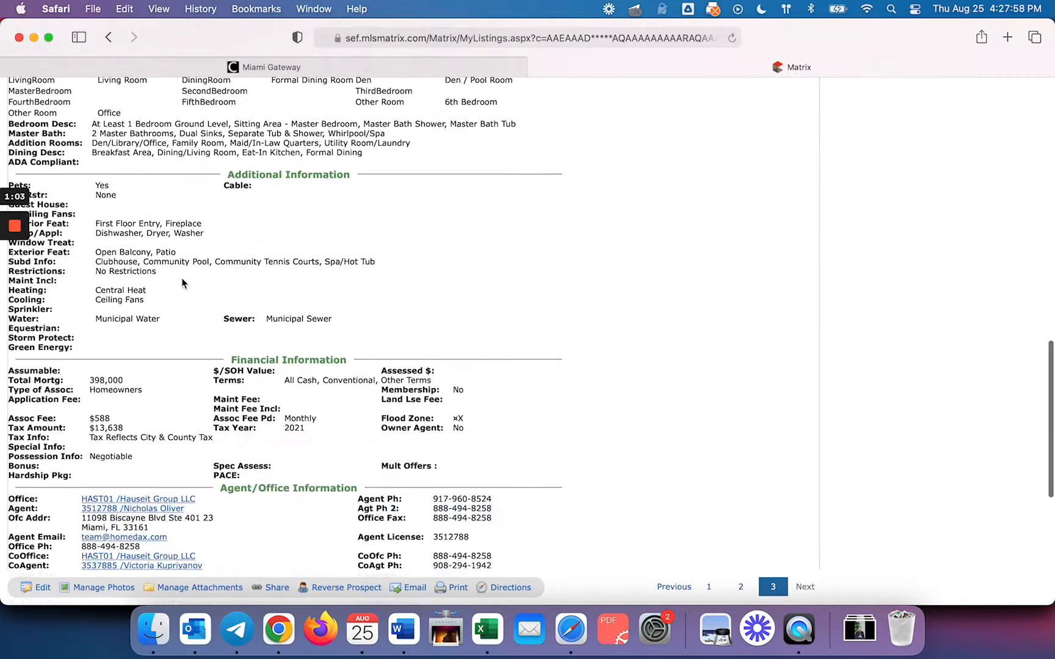
scroll(down, 3)
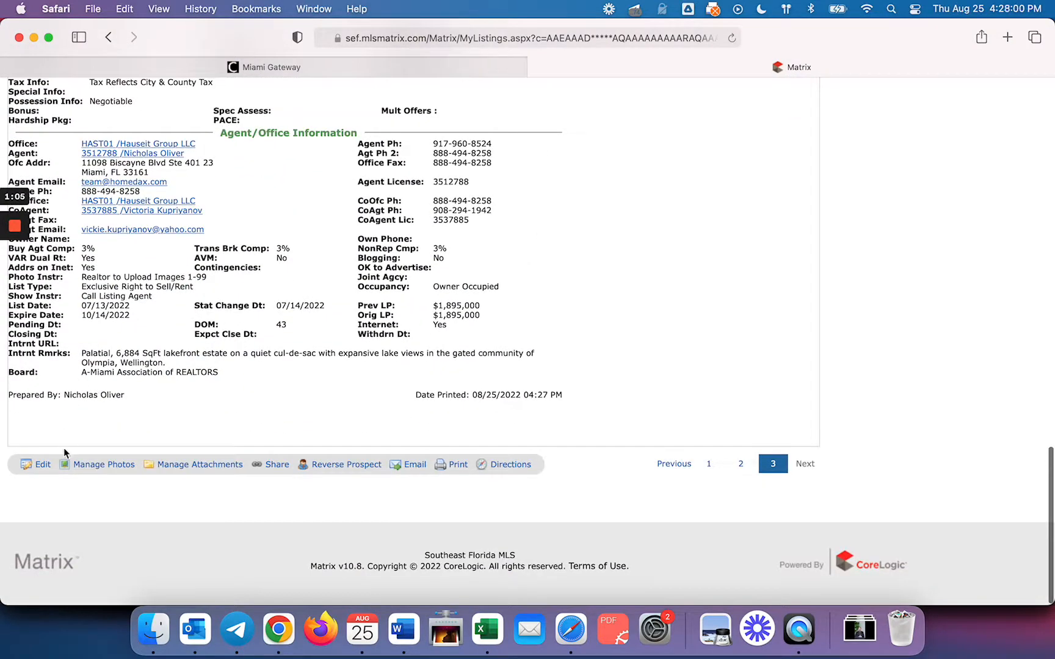
click(42, 464)
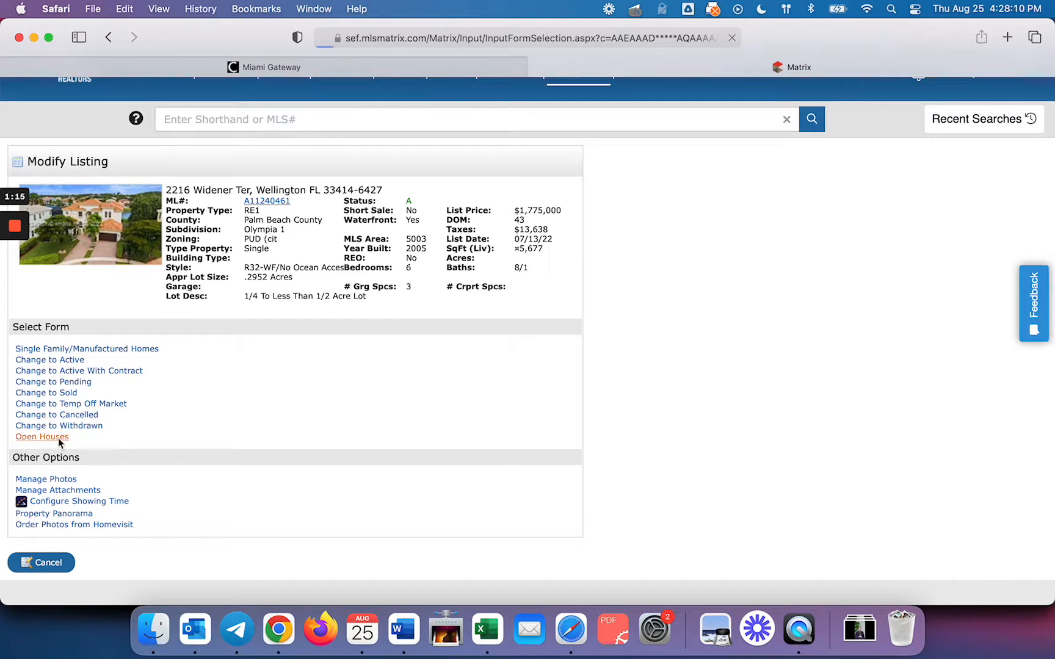
click(42, 436)
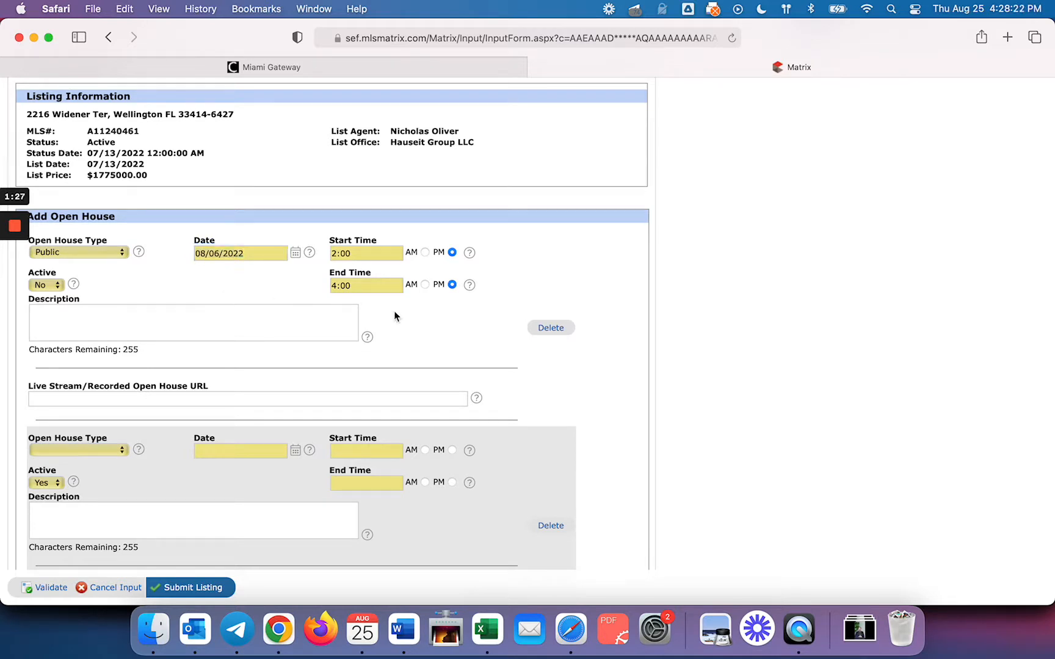
mouse_move(550, 328)
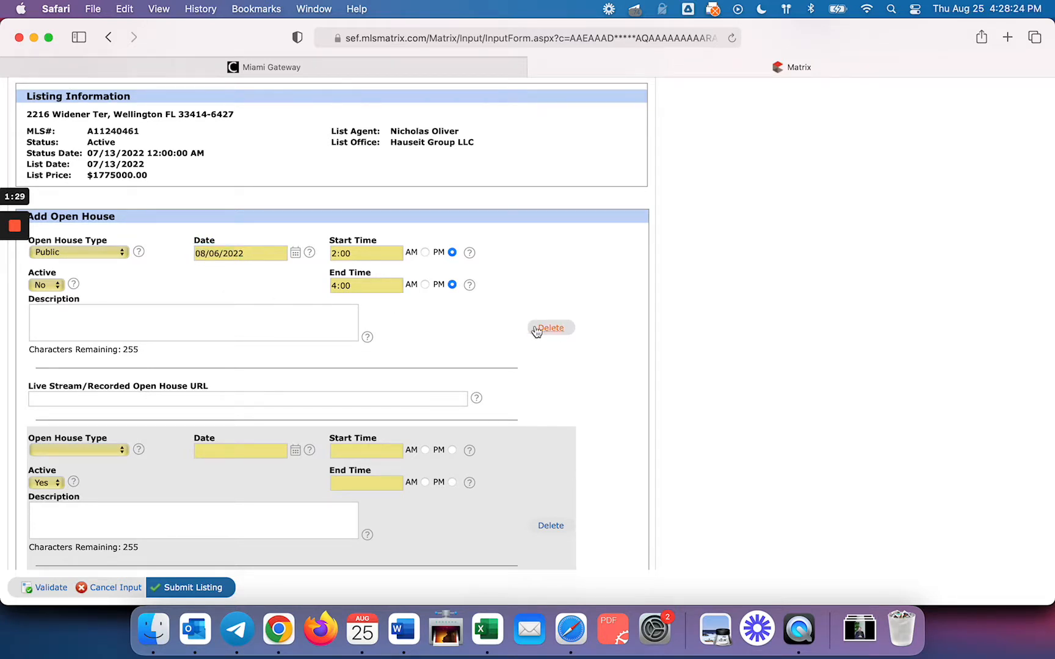
Delete the 08/06/2022 open house entry and set the Open House Type to Public.
scroll(down, 3)
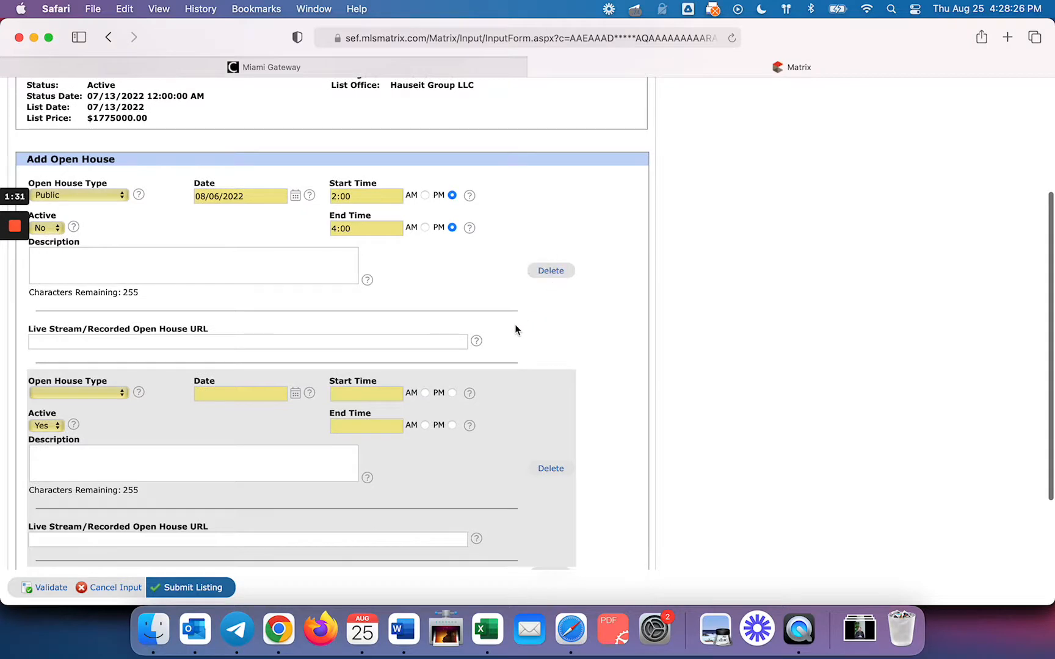
scroll(down, 3)
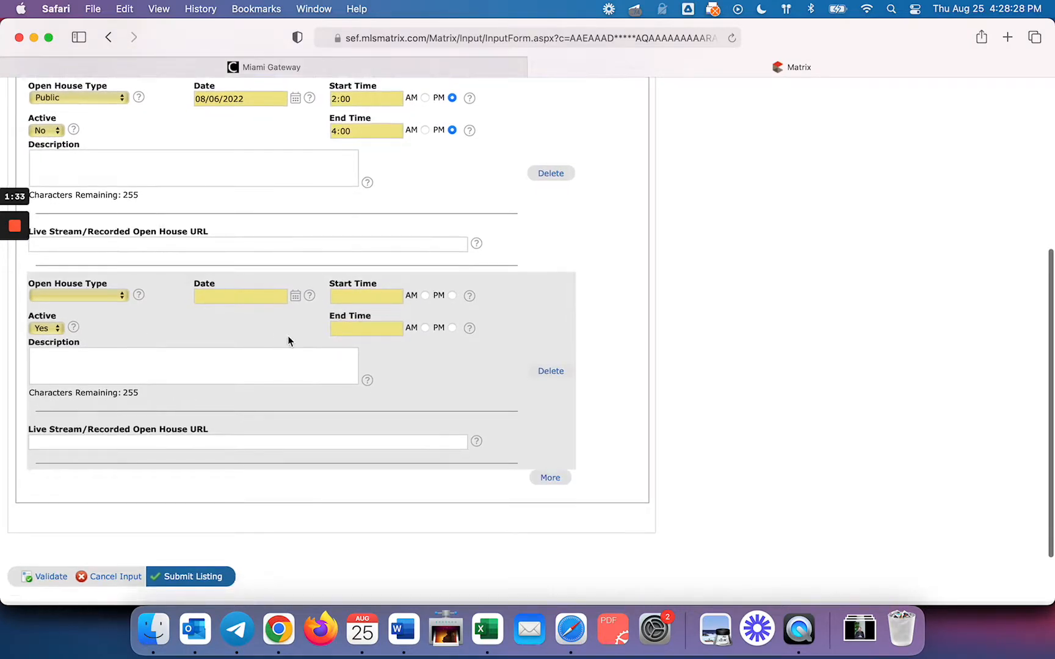
scroll(up, 3)
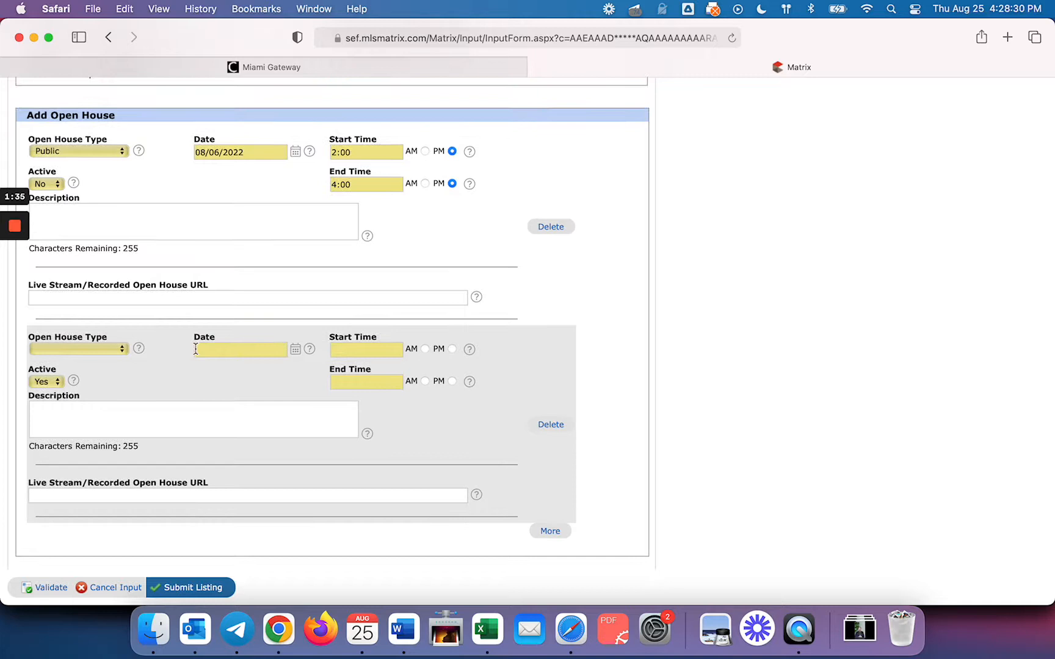
mouse_move(477, 231)
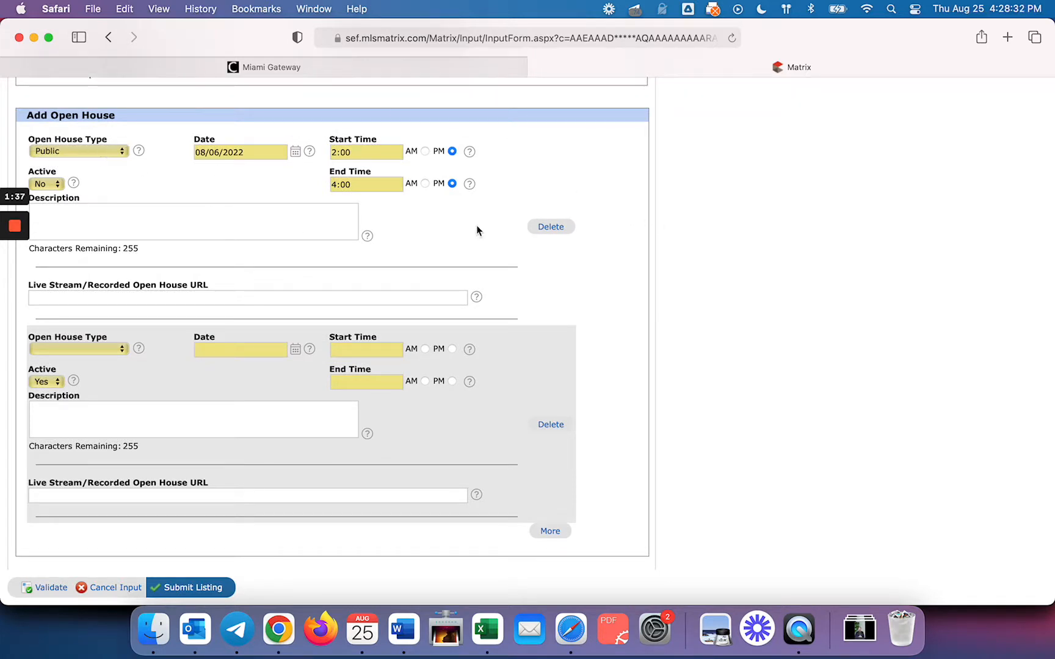
mouse_move(528, 363)
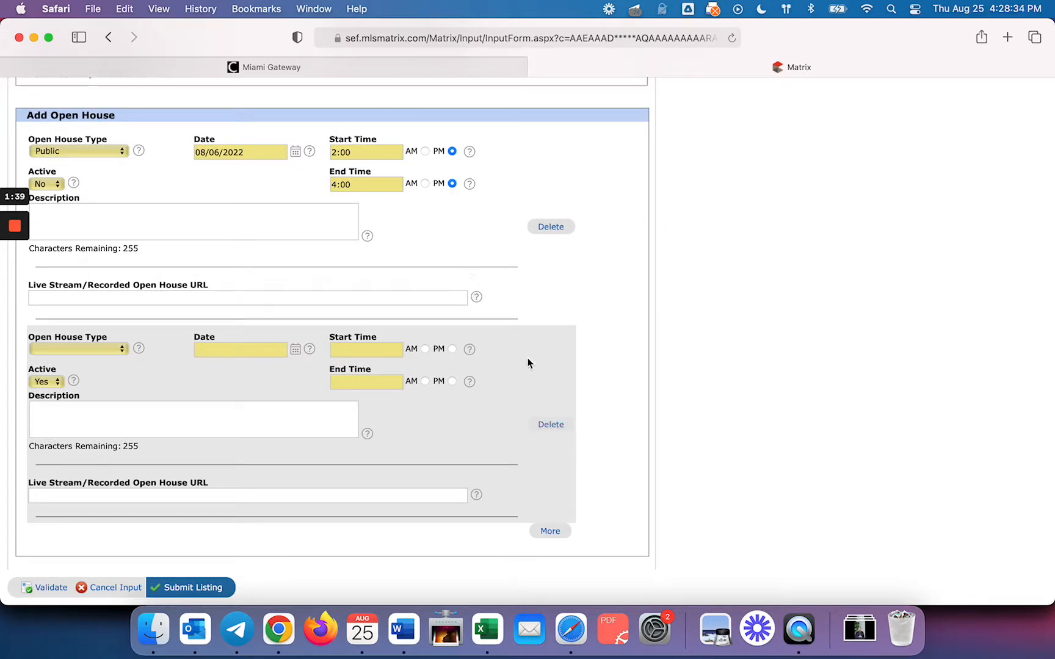
mouse_move(538, 261)
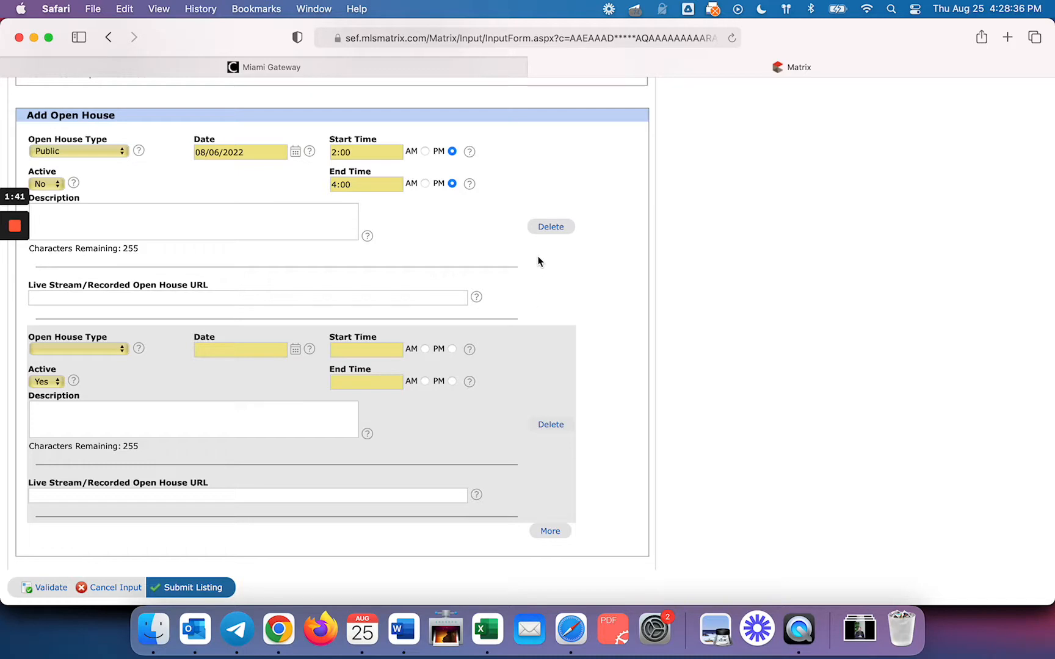
click(550, 226)
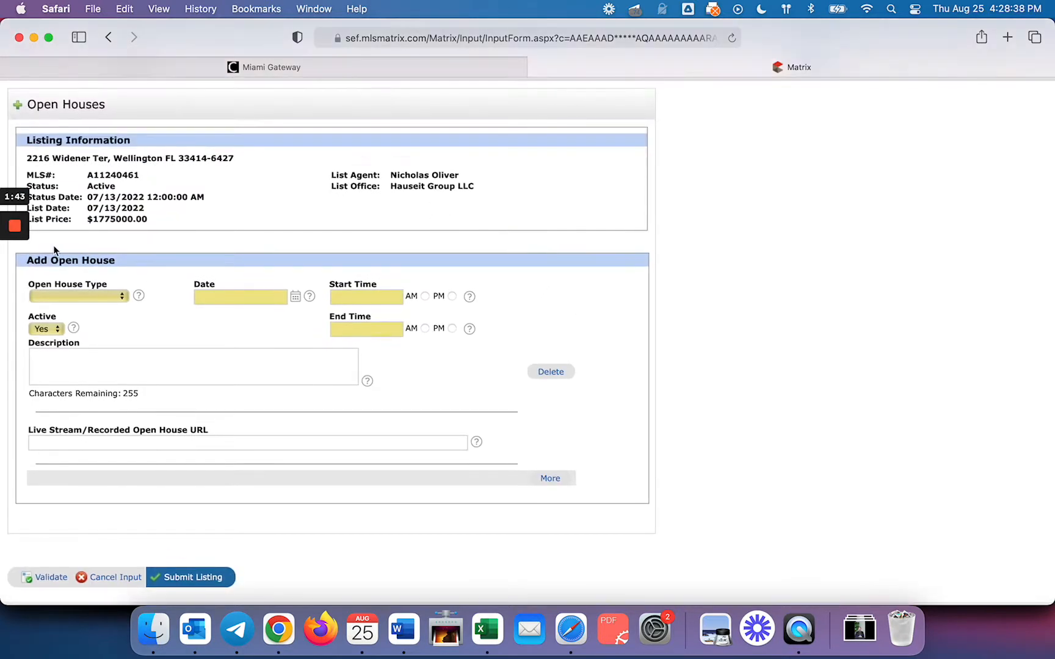
click(77, 296)
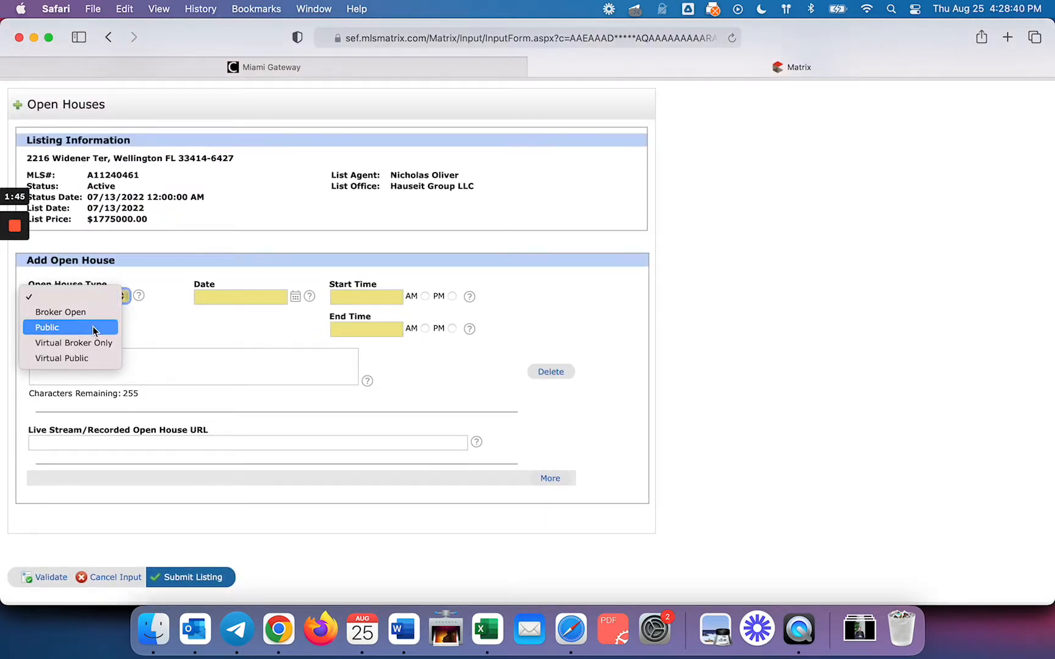
click(47, 327)
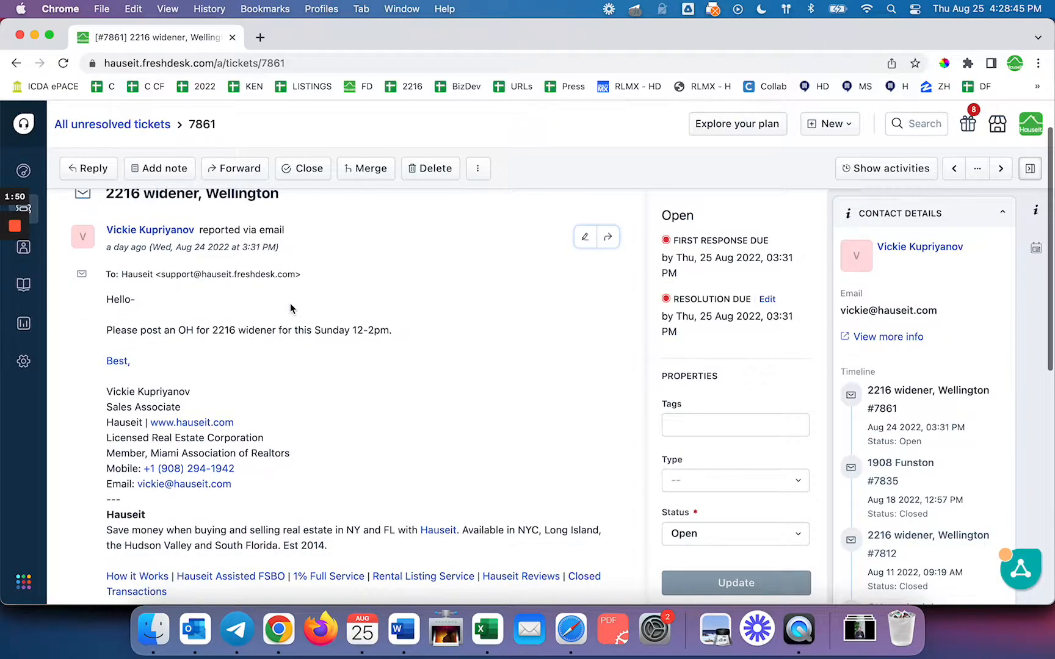
Read Freshdesk ticket #7861 requesting a Sunday 12–2 PM open house.
scroll(down, 3)
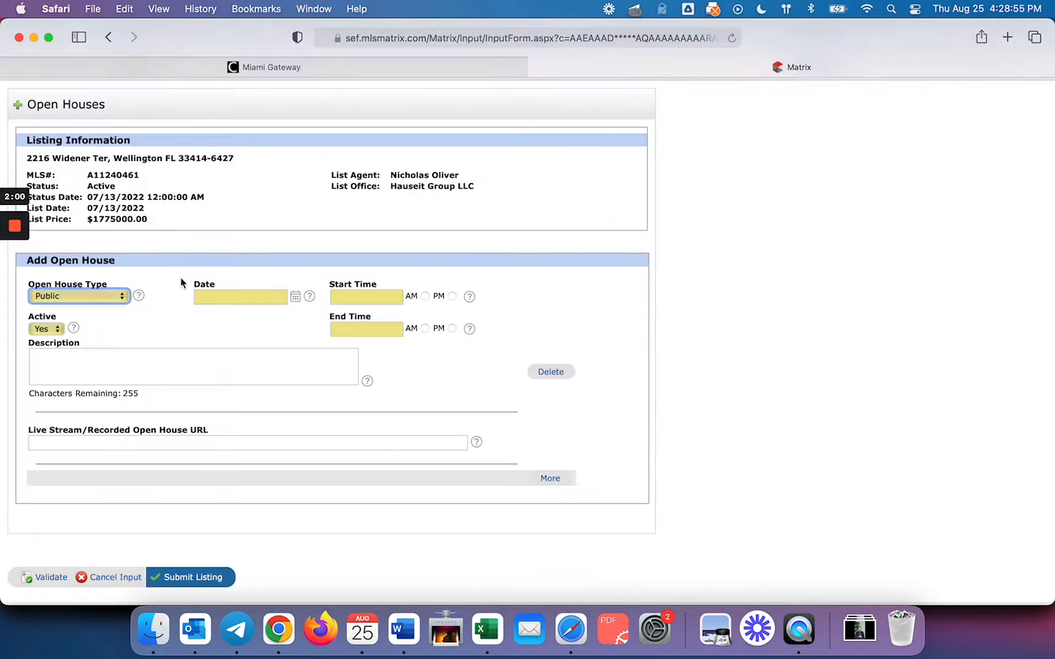
mouse_move(101, 296)
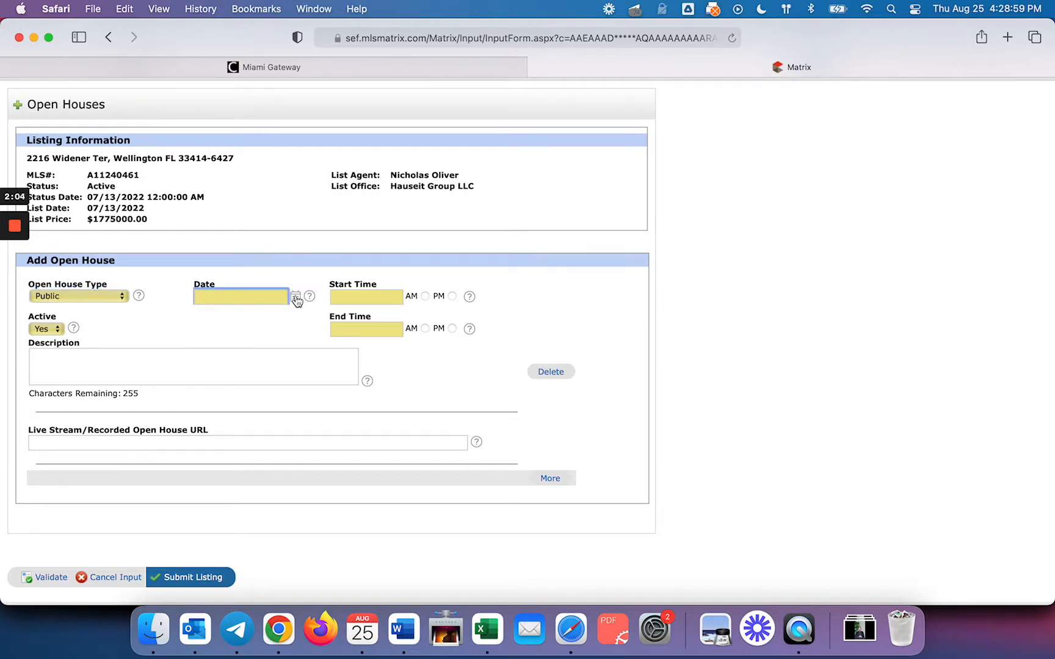
Set the open house date to 08/28/2022 with start 12:00 PM and end 2:00 PM.
click(297, 297)
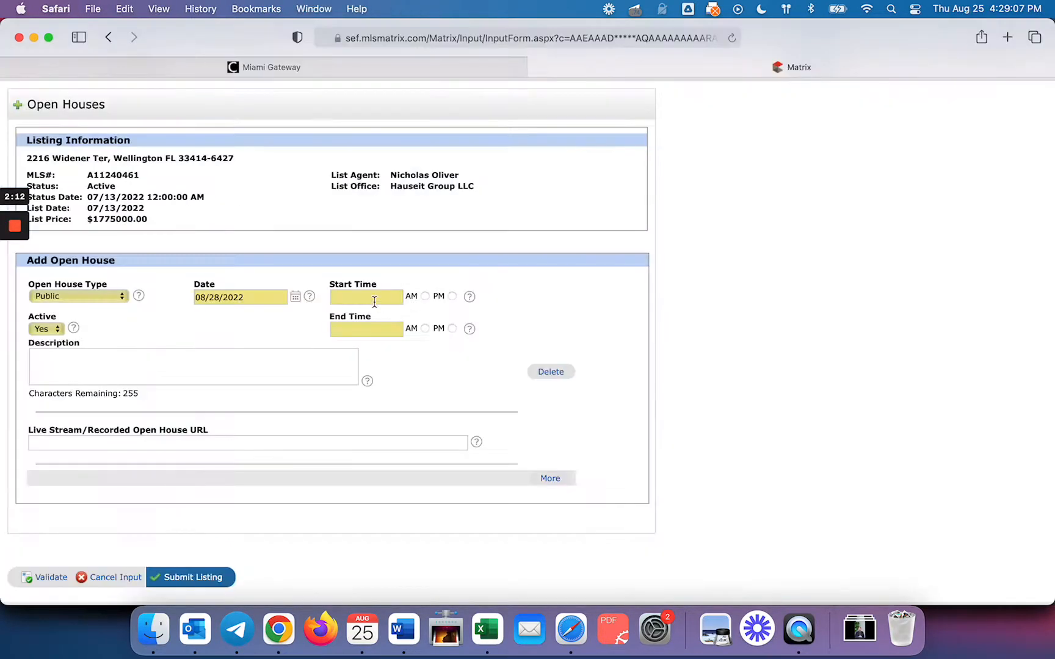
text(12:00)
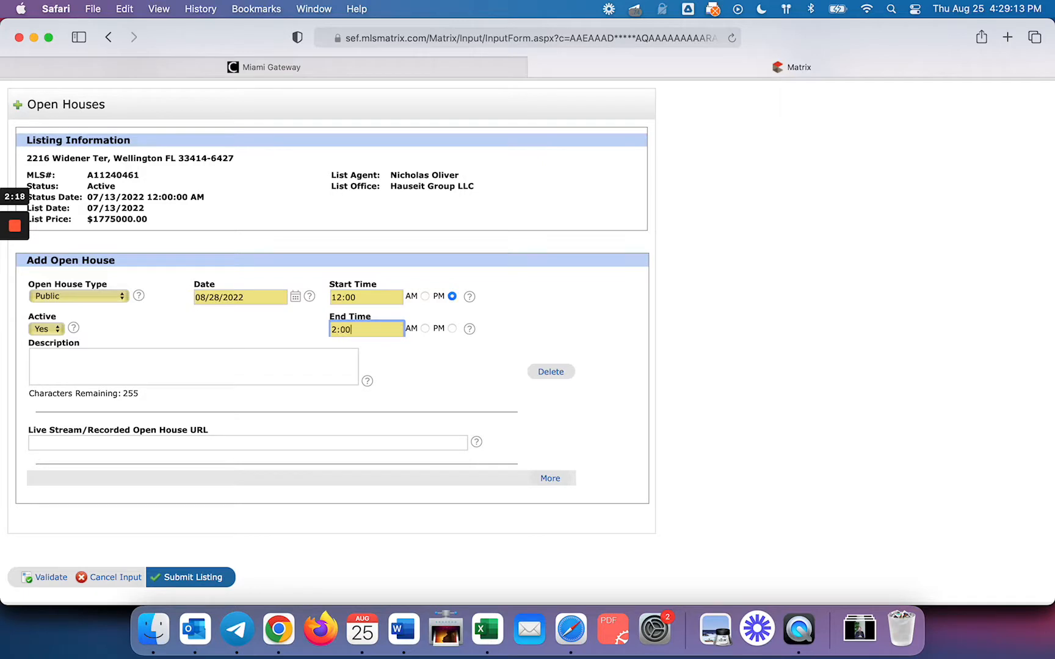
click(451, 329)
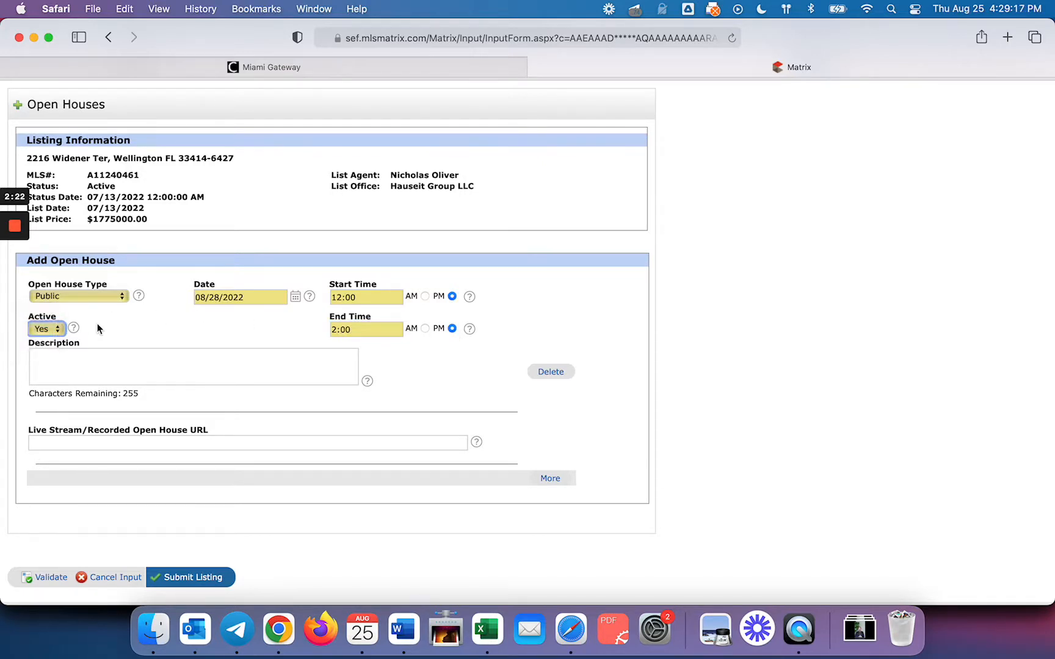
mouse_move(72, 301)
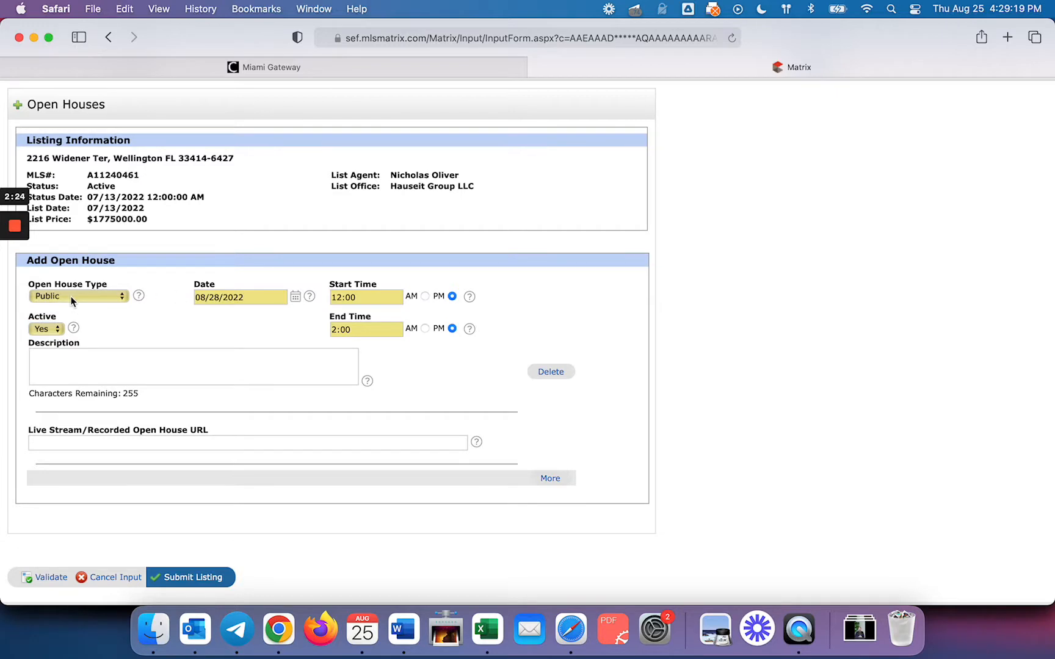
mouse_move(50, 334)
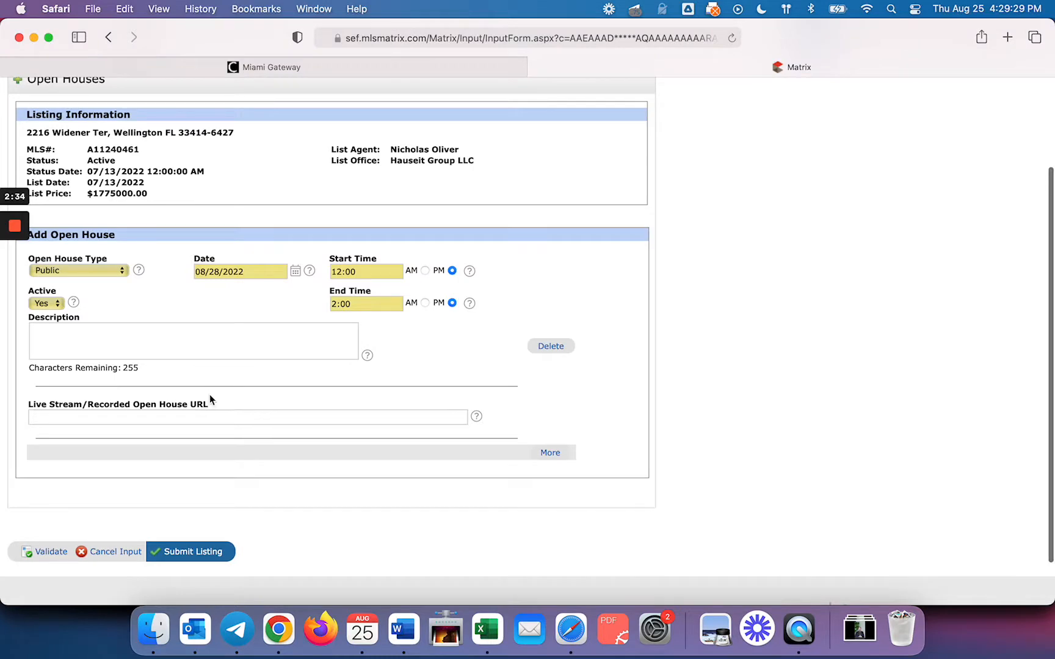
Submit the listing and confirm it shows Next OH: Public, Sun Aug 28, 12:00–2:00 PM.
click(190, 552)
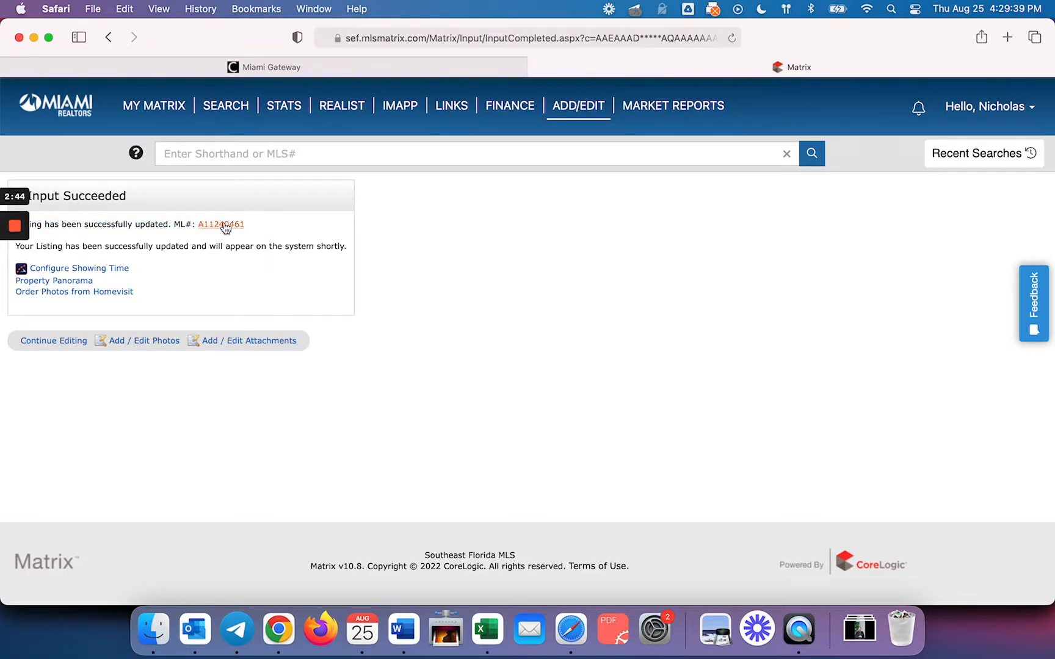
click(219, 224)
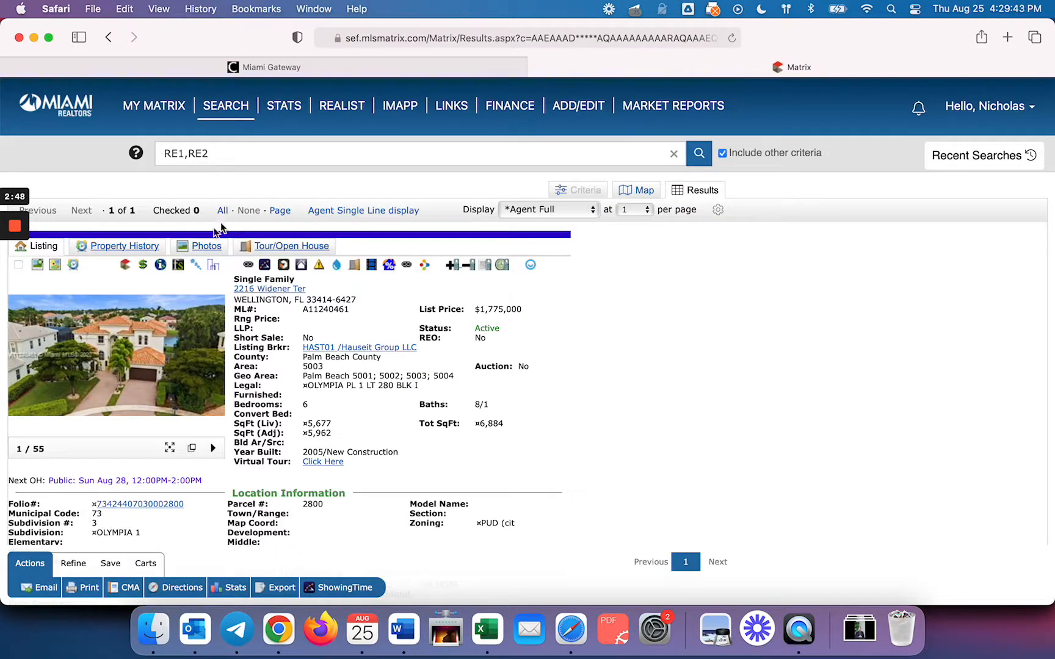
scroll(down, 3)
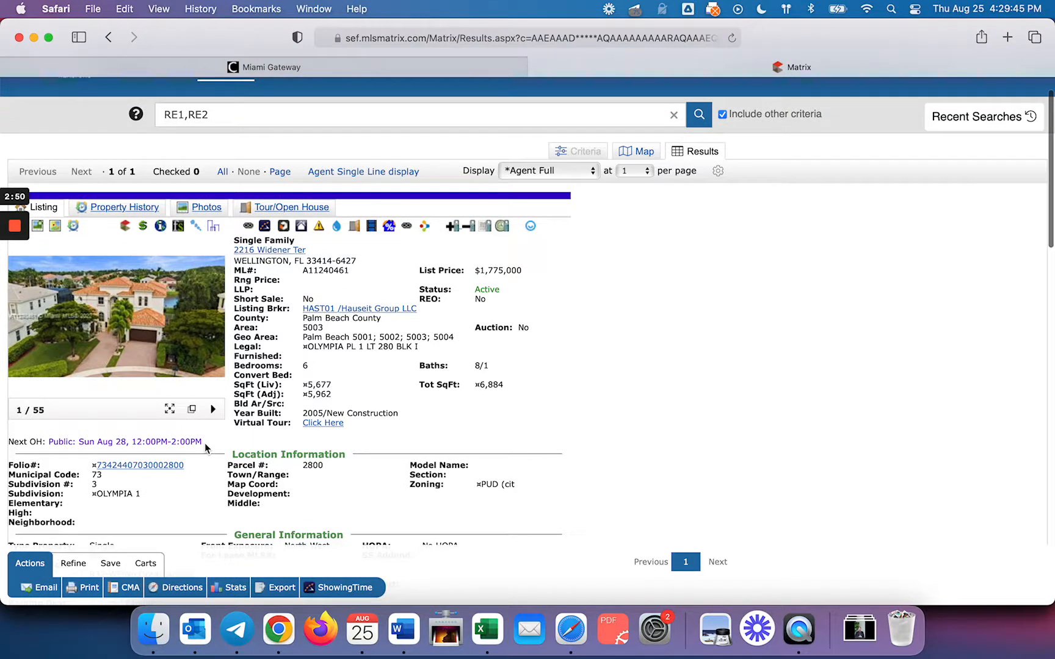